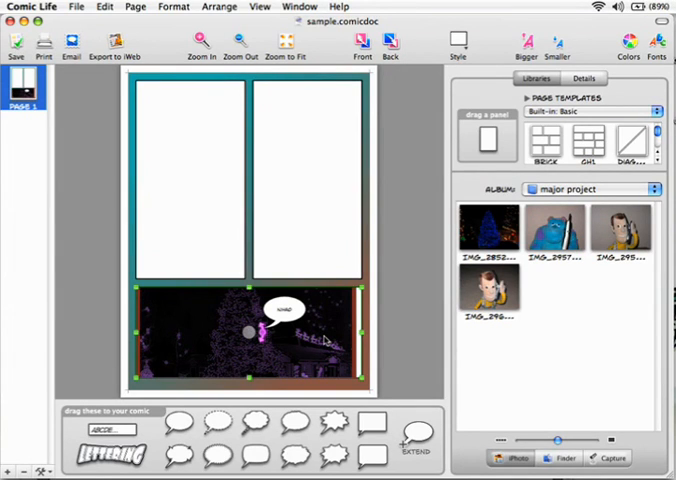
{"action": "mouse_move", "coordinate": [324, 340]}
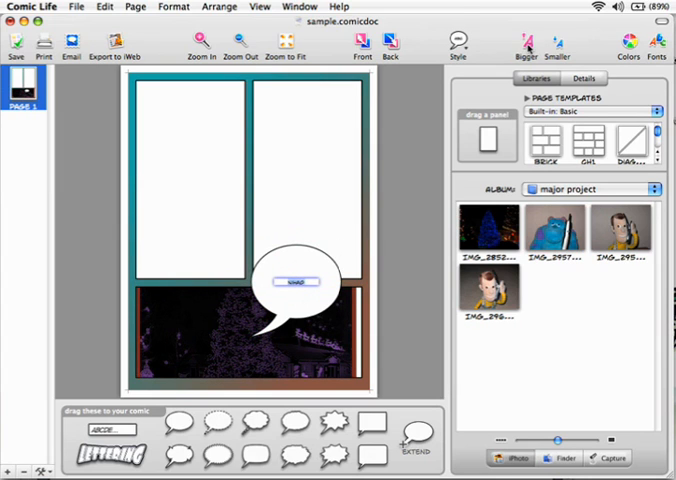
Enter the text NIHAO into the new speech balloon on the bottom panel
{"action": "type", "text": "NIHAO"}
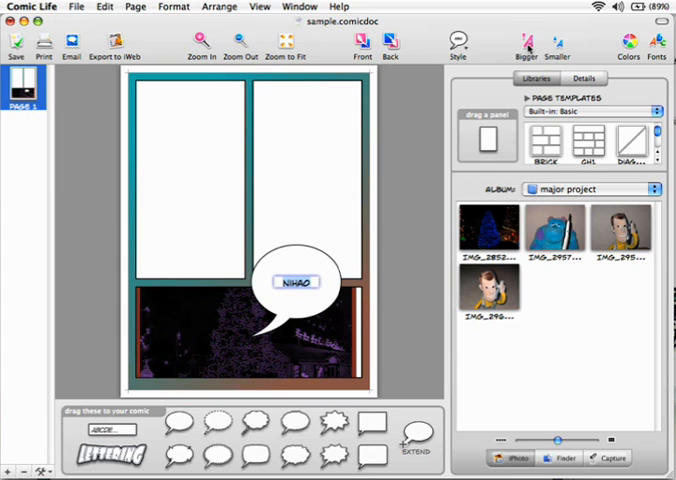
{"action": "left_click", "coordinate": [656, 44]}
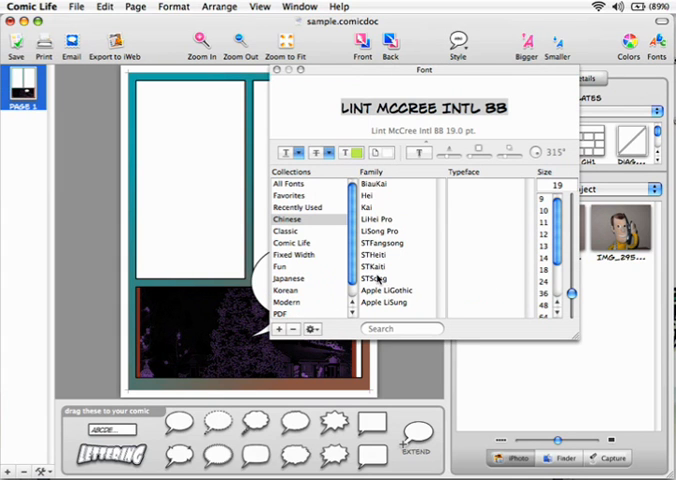
{"action": "mouse_move", "coordinate": [296, 82]}
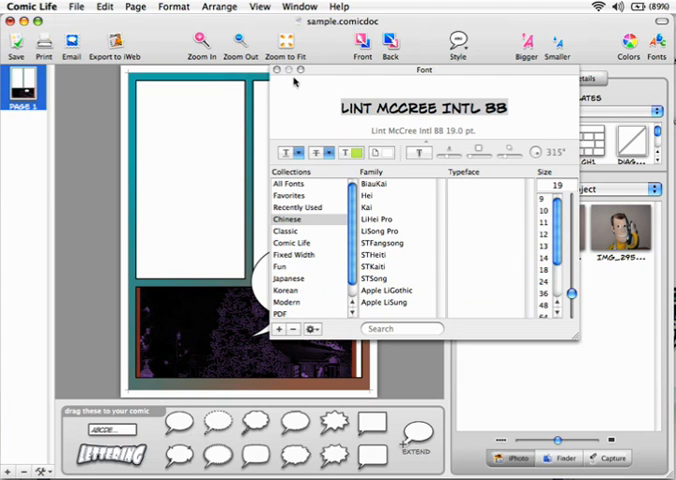
Apply the LiNT McCree Intl BB comic lettering font to the NIHAO text
{"action": "left_click", "coordinate": [278, 70]}
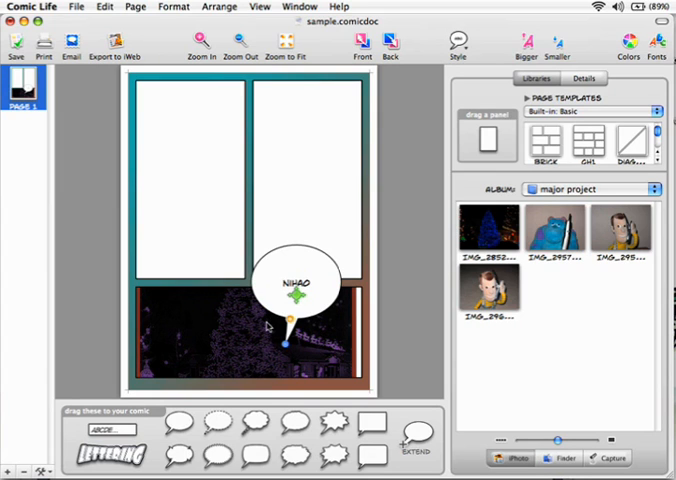
{"action": "mouse_move", "coordinate": [312, 318]}
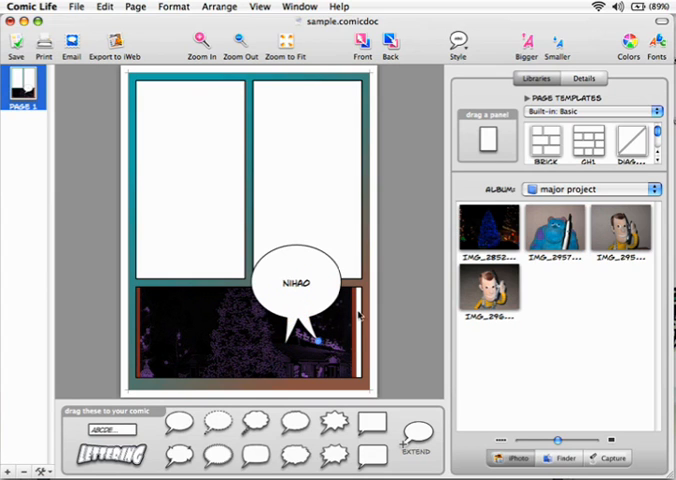
Select the NIHAO balloon and bring up its balloon and style attributes
{"action": "left_click", "coordinate": [302, 284]}
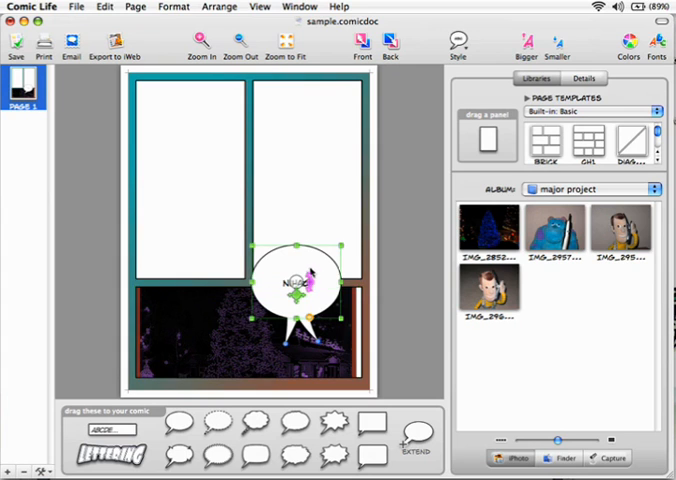
{"action": "left_click", "coordinate": [572, 80]}
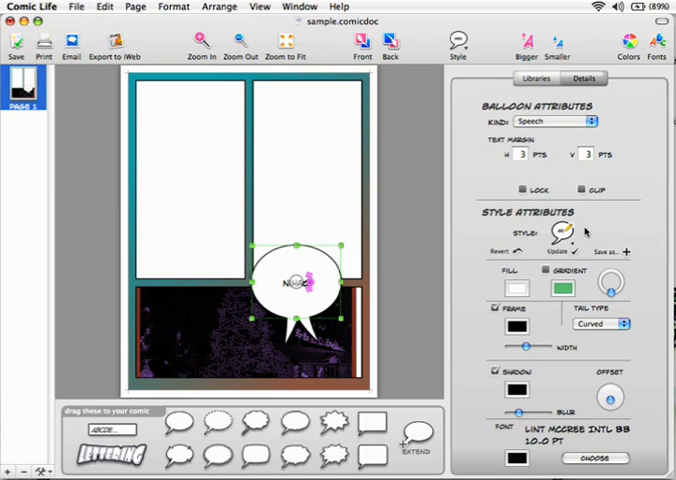
Switch the NIHAO balloon to a preset style with orange gradient fill and jagged tail
{"action": "left_click", "coordinate": [556, 232]}
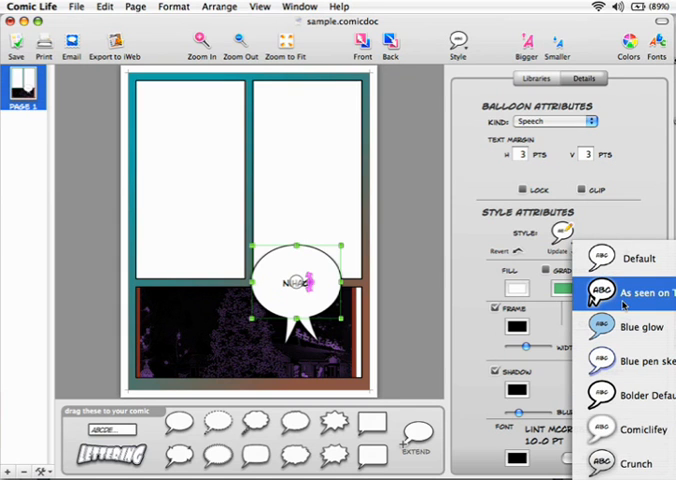
{"action": "left_click", "coordinate": [640, 292]}
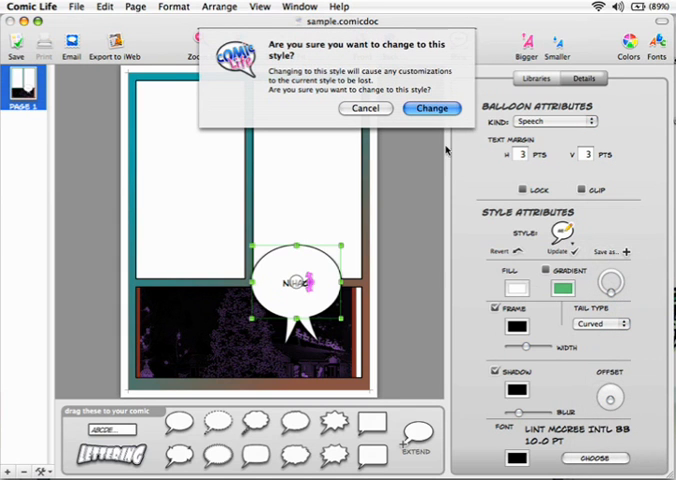
{"action": "left_click", "coordinate": [432, 108]}
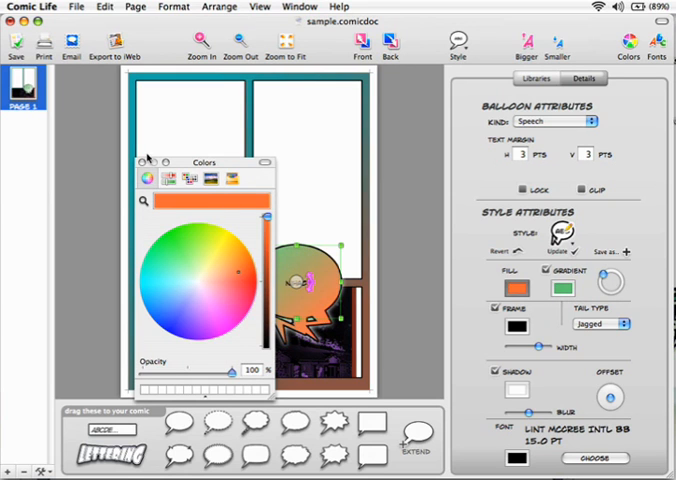
Recolour the balloon's gradient fill to peach and green tones in the Colors window
{"action": "left_click", "coordinate": [144, 160]}
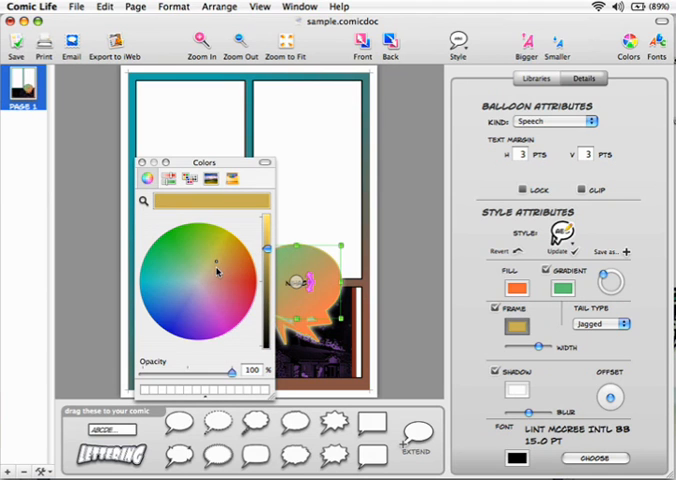
{"action": "left_click", "coordinate": [142, 160]}
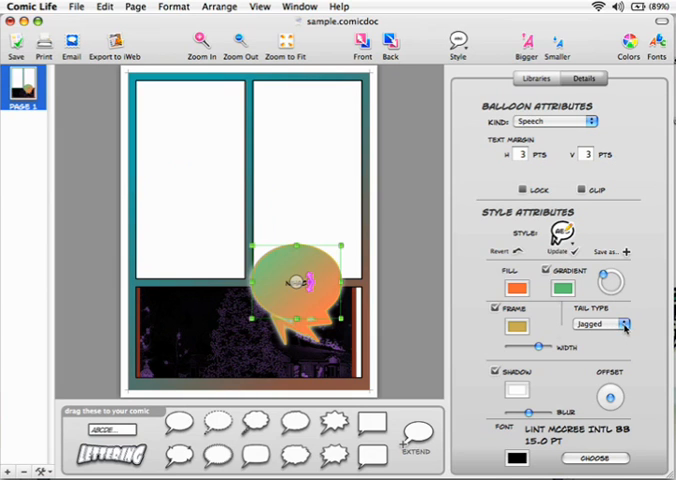
{"action": "left_click", "coordinate": [600, 324]}
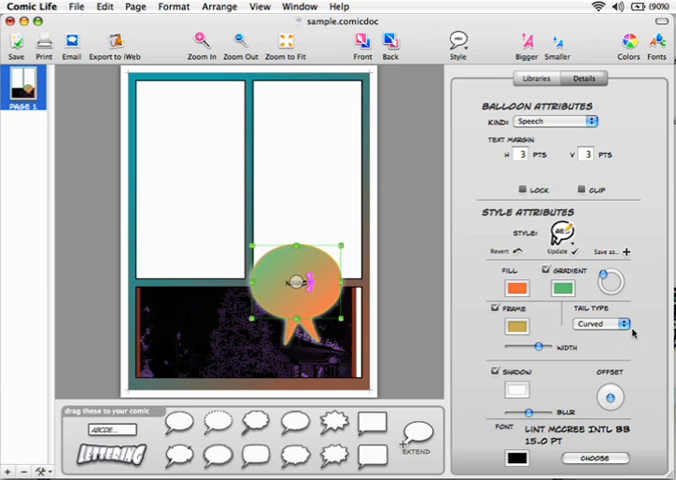
Set the NIHAO balloon's tail type to Straight
{"action": "left_click", "coordinate": [598, 324]}
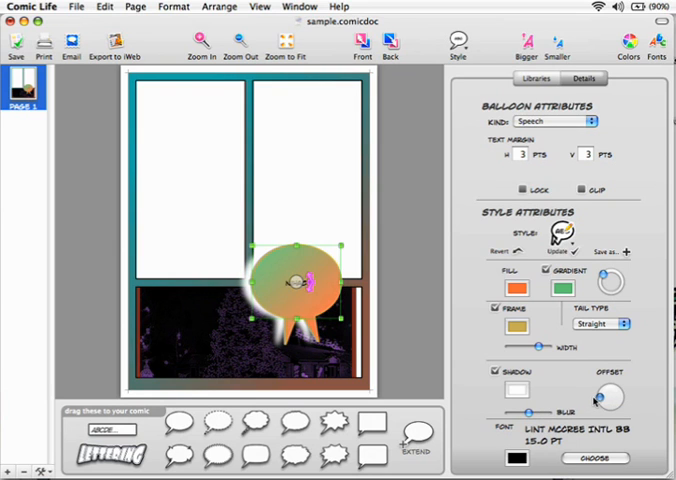
{"action": "mouse_move", "coordinate": [580, 164]}
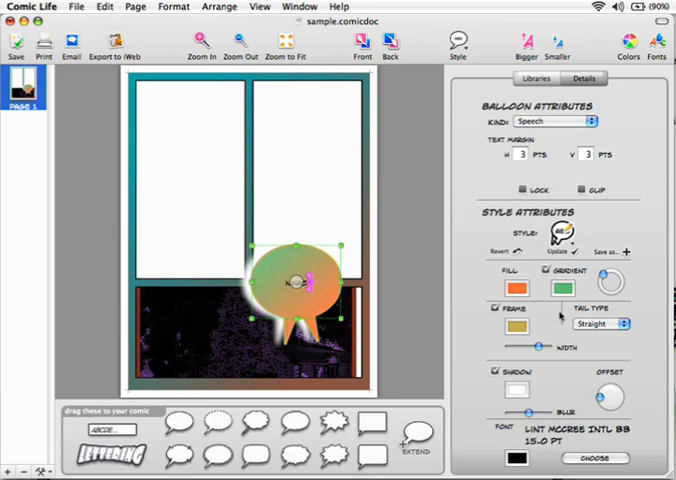
{"action": "left_click", "coordinate": [532, 78]}
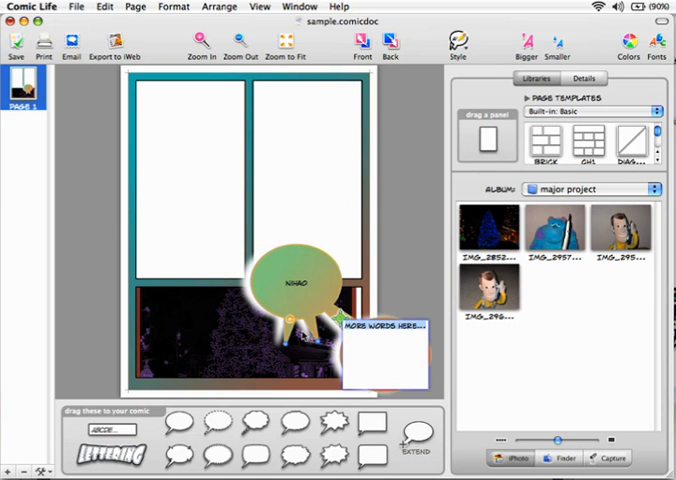
Edit the attached second balloon's text to read NIHAO
{"action": "left_click", "coordinate": [364, 340]}
{"action": "type", "text": "NIHAO"}
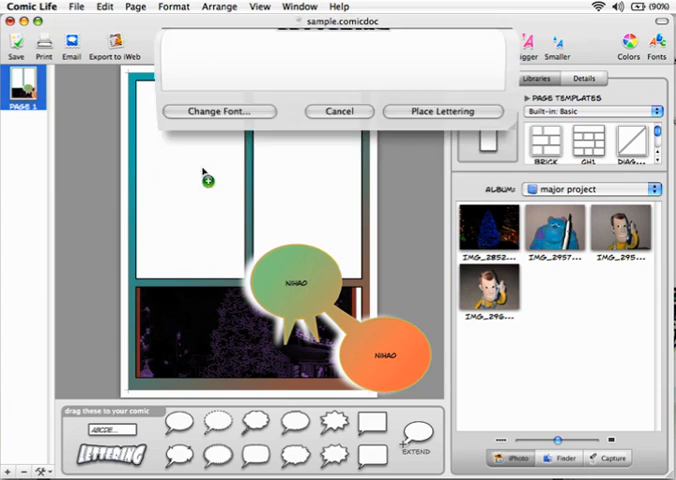
Place a Nihao lettering title at the top of the page via the lettering dialog
{"action": "type", "text": "LETTERING"}
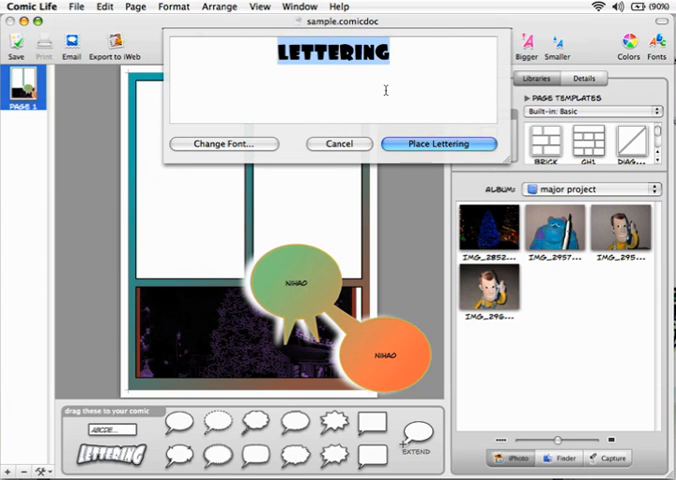
{"action": "type", "text": "Nihao"}
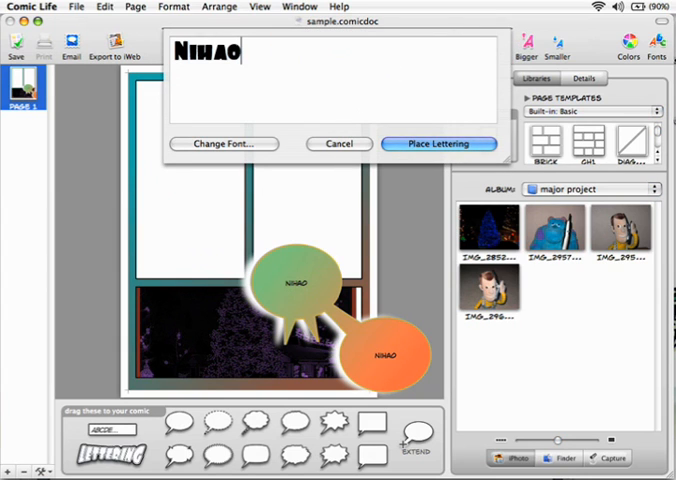
{"action": "left_click", "coordinate": [222, 144]}
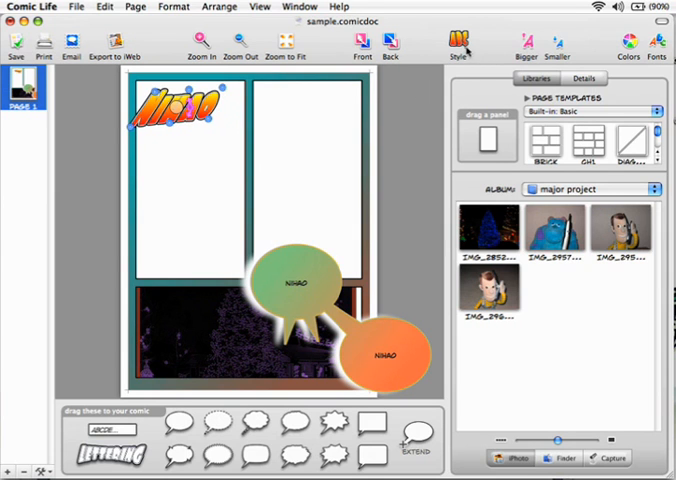
Give the NIHAO title lettering a blue metallic style and resize it
{"action": "left_click", "coordinate": [460, 44]}
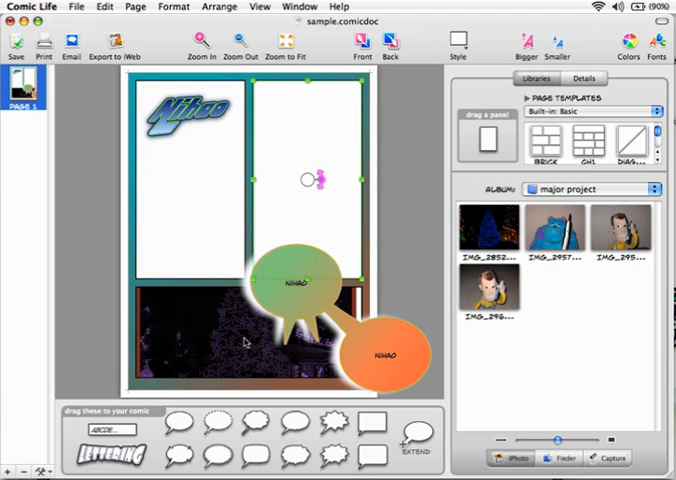
{"action": "mouse_move", "coordinate": [304, 208]}
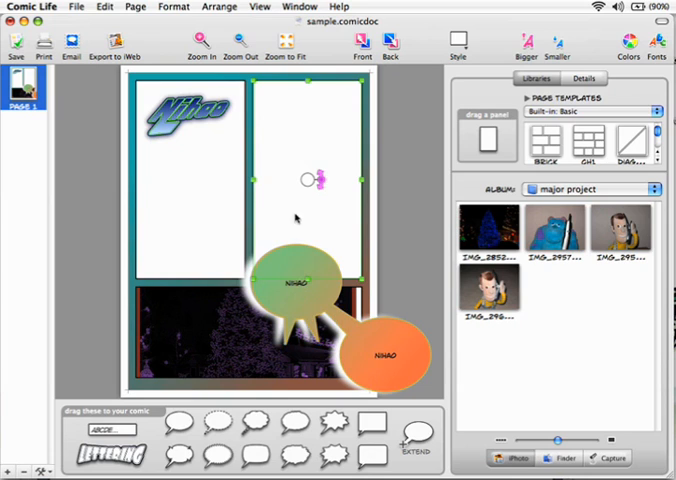
{"action": "mouse_move", "coordinate": [262, 240]}
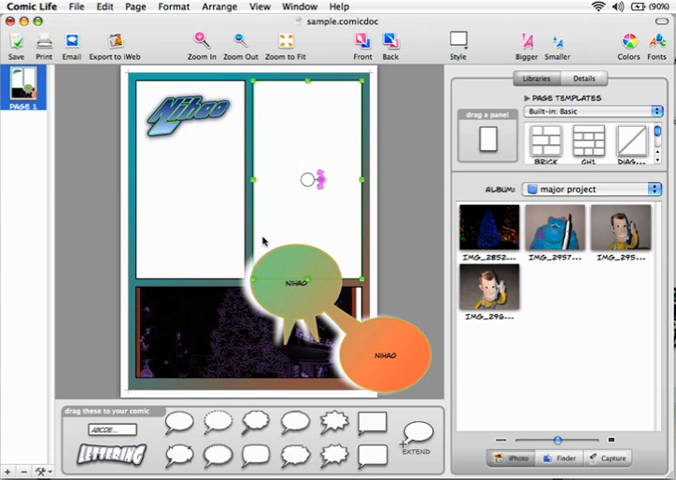